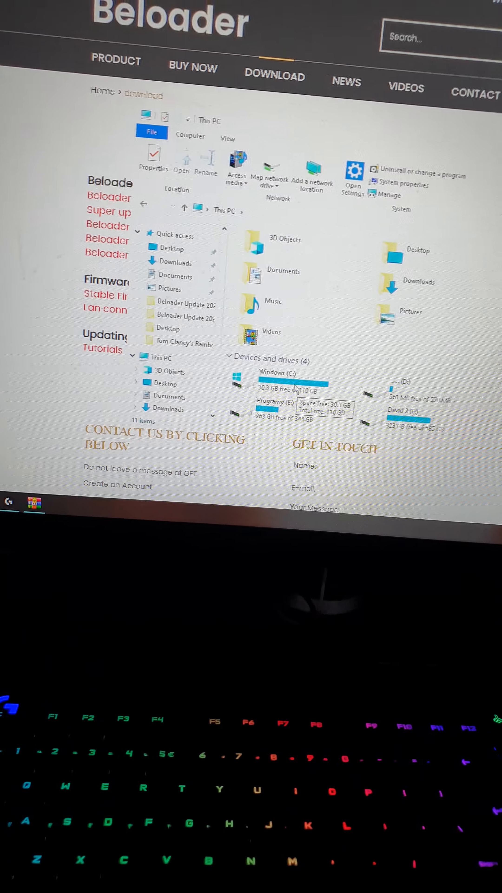
- Reach Device Manager's Universal Serial Bus devices list showing the str_product entry
{"action": "left_click", "coordinate": [8, 503]}
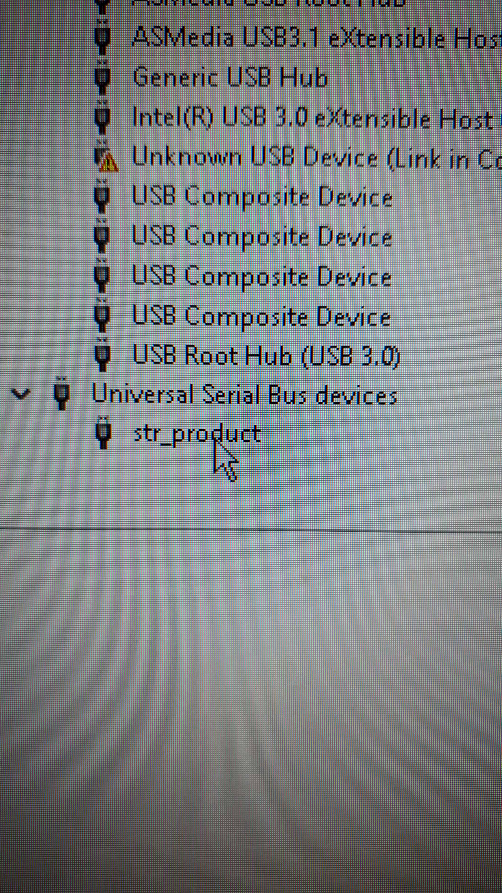
- Switch str_product's driver from libwdi to the USB Mass Storage Device driver from the local list
{"action": "double_click", "coordinate": [188, 433]}
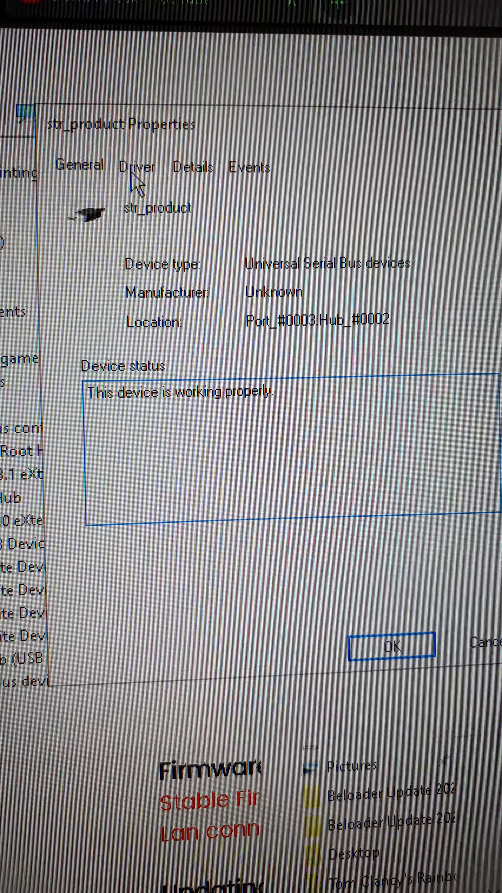
{"action": "left_click", "coordinate": [145, 167]}
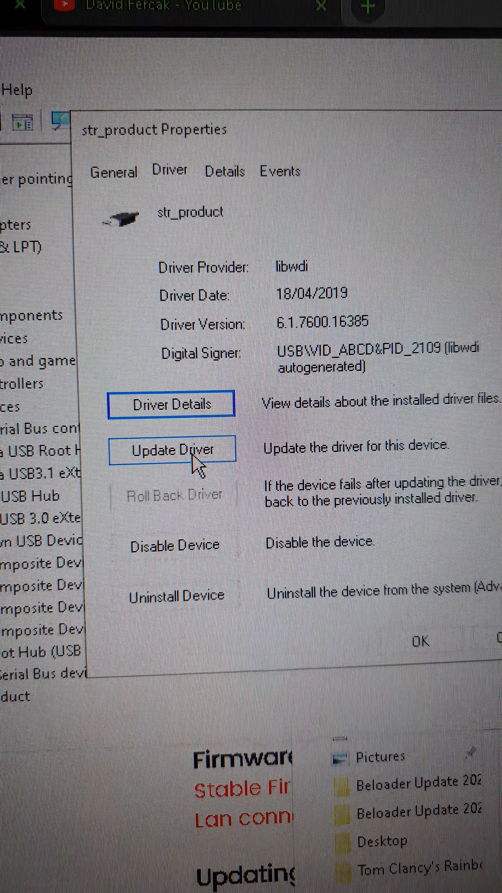
{"action": "left_click", "coordinate": [171, 449]}
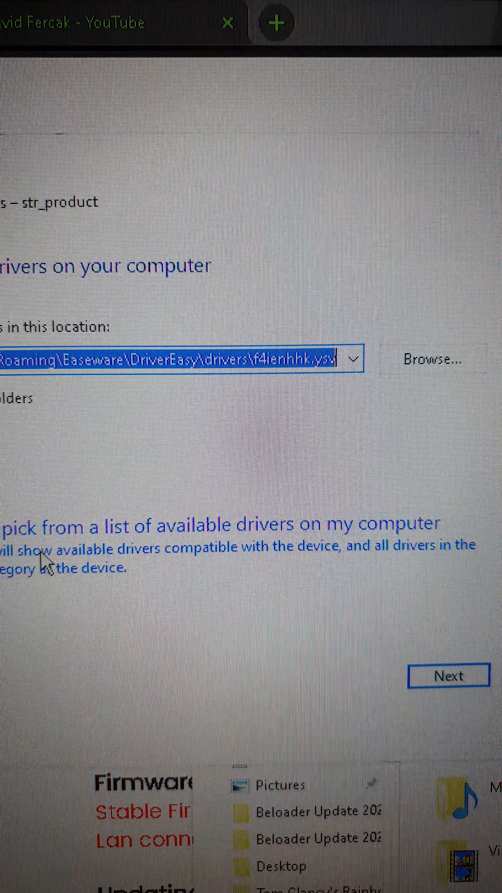
{"action": "left_click", "coordinate": [448, 674]}
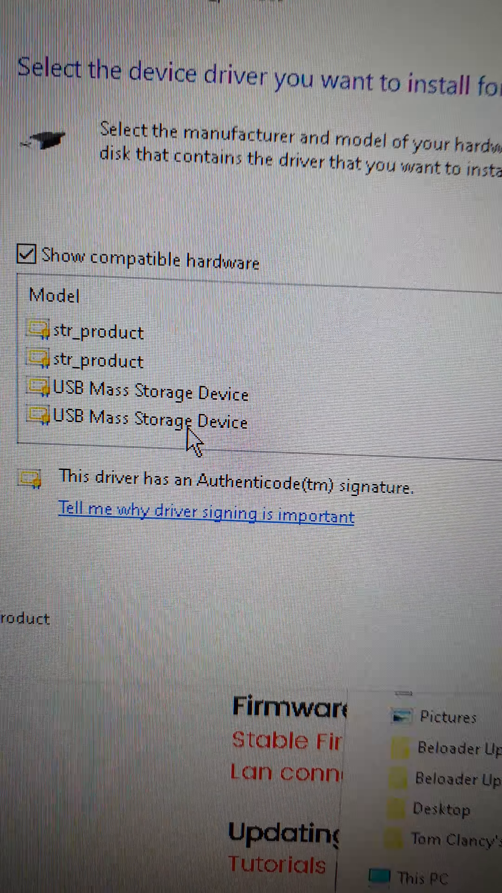
{"action": "left_click", "coordinate": [148, 421]}
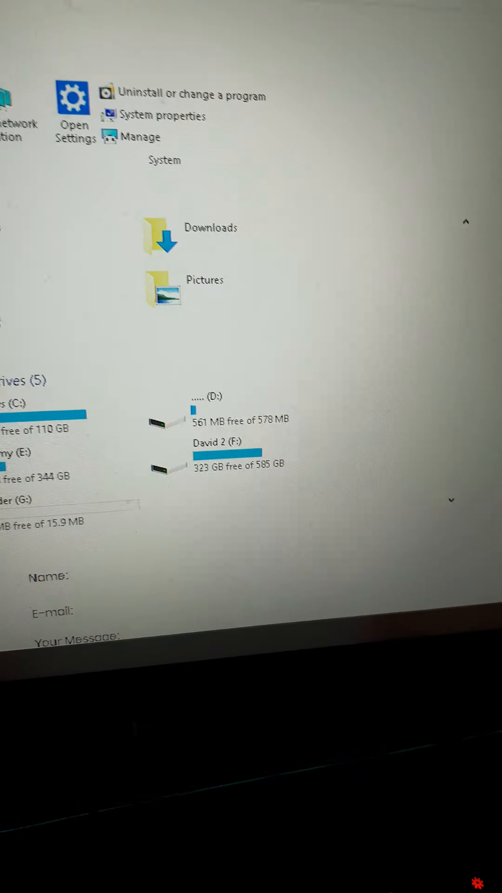
- Scroll This PC to Devices and drives where the dongle appears as new drive G:
{"action": "scroll", "scroll_direction": "down", "scroll_amount": 3}
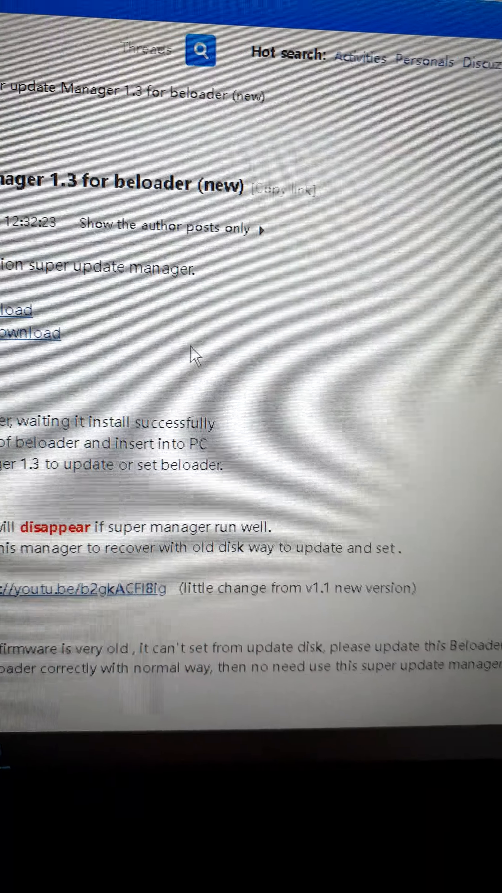
- Launch Beloader.exe from the super manager v1.3 zip, raising the administrator prompt
{"action": "scroll", "scroll_direction": "down", "scroll_amount": 3}
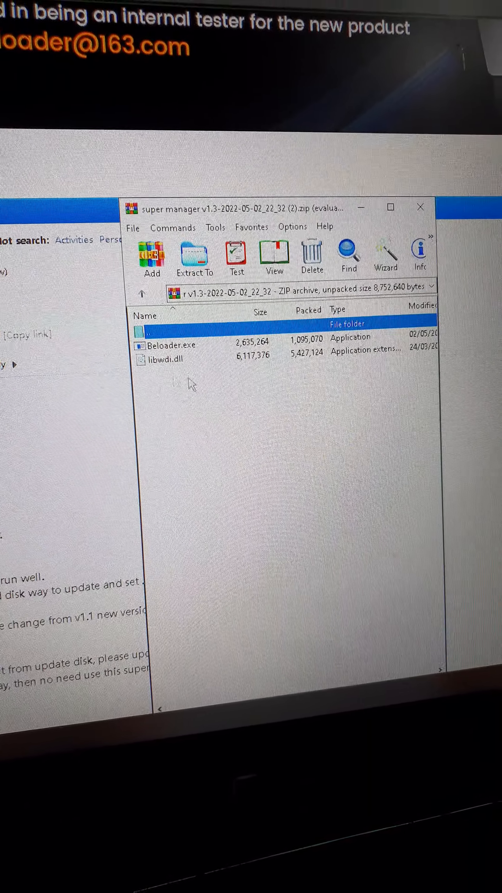
{"action": "left_click", "coordinate": [170, 358]}
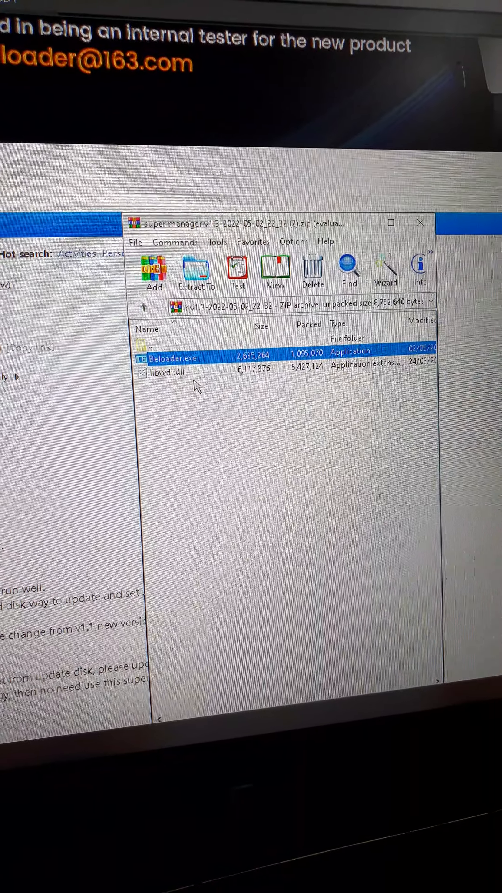
{"action": "double_click", "coordinate": [173, 358]}
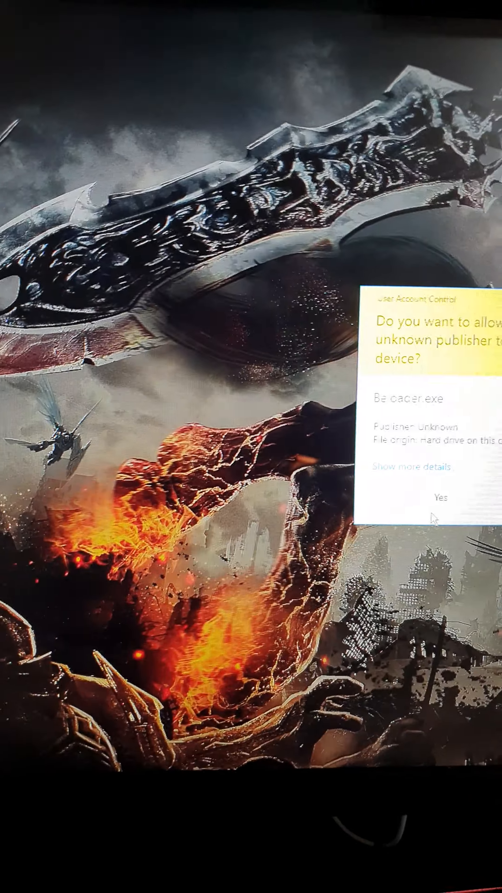
- Allow Beloader.exe through User Account Control so Super Update Manager starts
{"action": "left_click", "coordinate": [439, 497]}
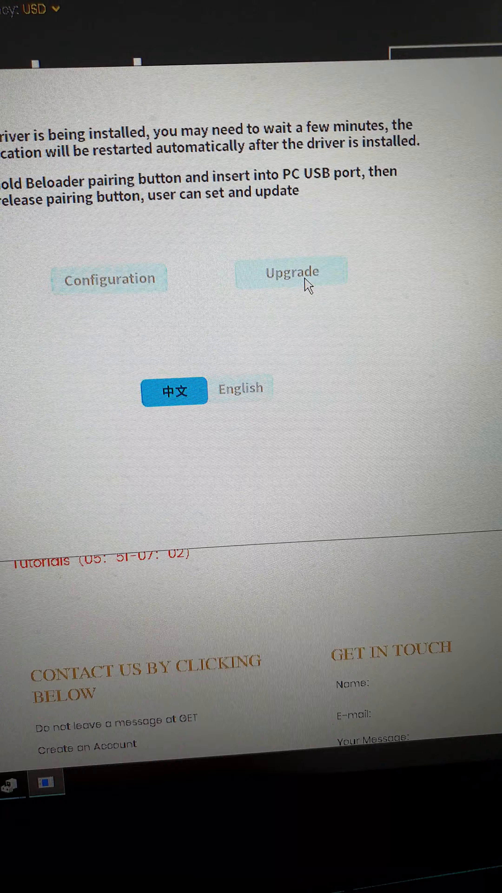
- Upgrade the dongle firmware with update.bin from the Upgrade screen
{"action": "left_click", "coordinate": [291, 271]}
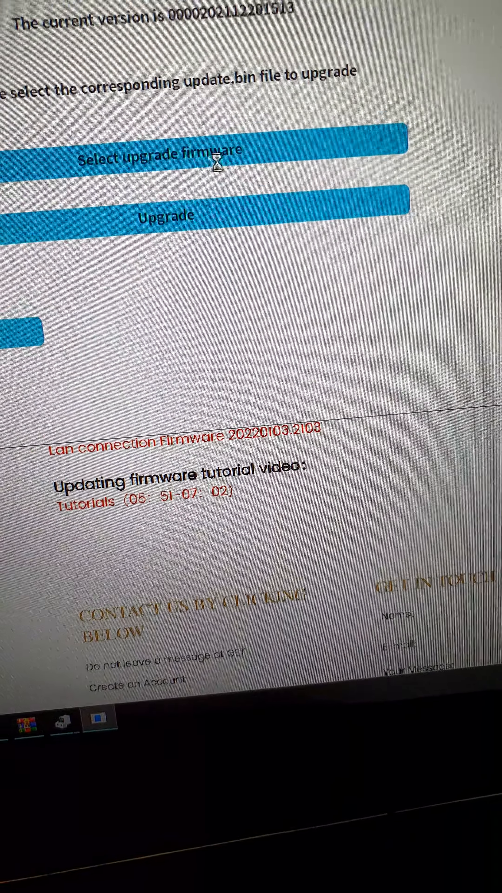
{"action": "left_click", "coordinate": [161, 158]}
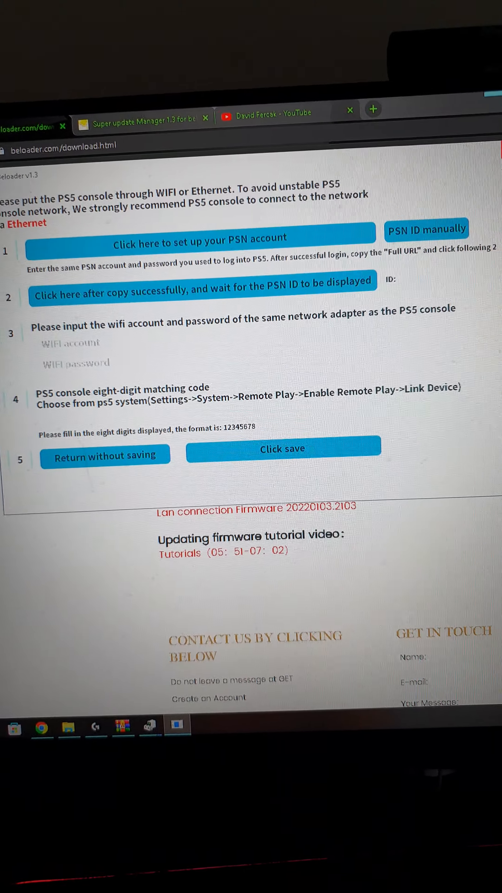
- Show the Configuration page for PSN account, Wi-Fi credentials and eight-digit PS5 matching code
{"action": "left_click", "coordinate": [62, 126]}
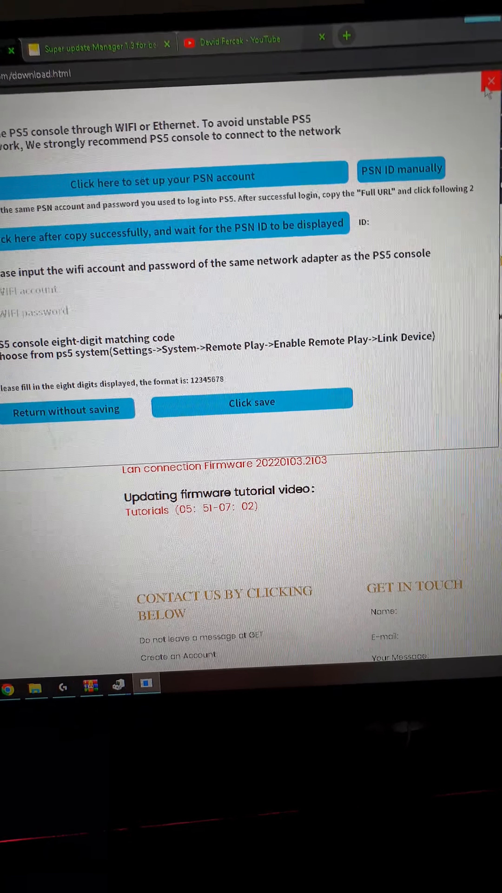